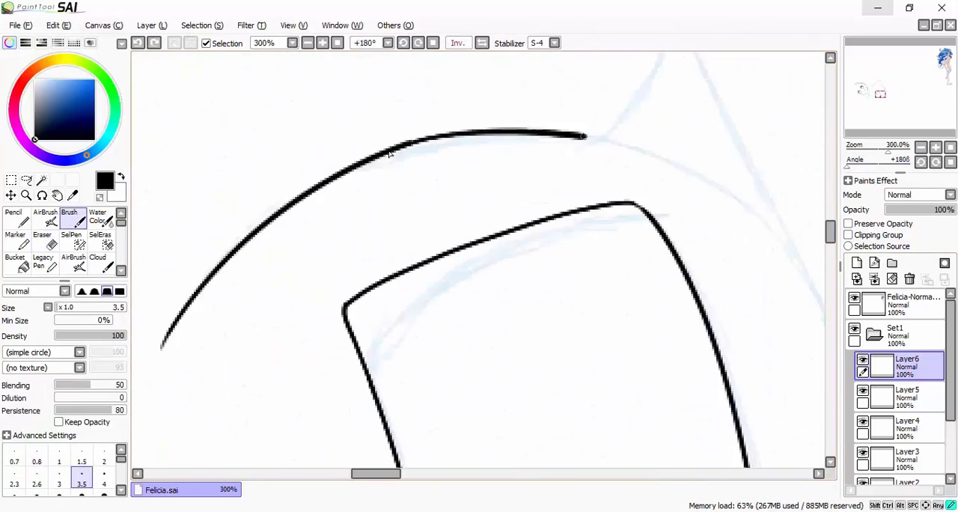
# - Ink clean black outlines at brush size 3.5 over the blue arm and hair sketch
pyautogui.click(863, 361)
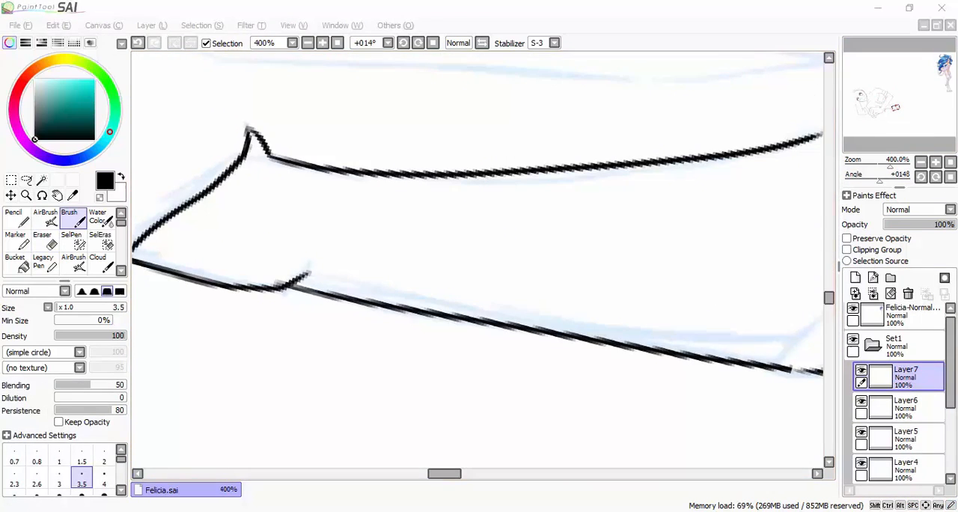
pyautogui.click(899, 408)
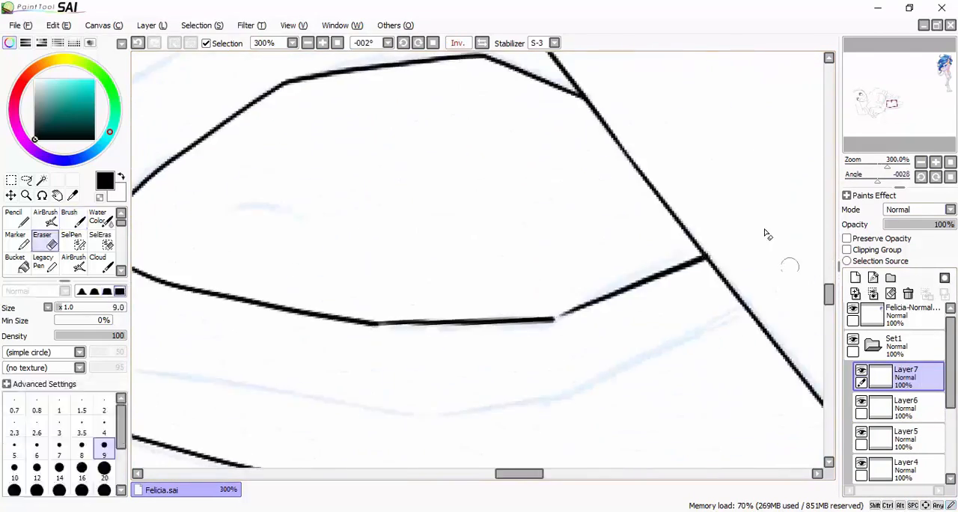
pyautogui.click(69, 217)
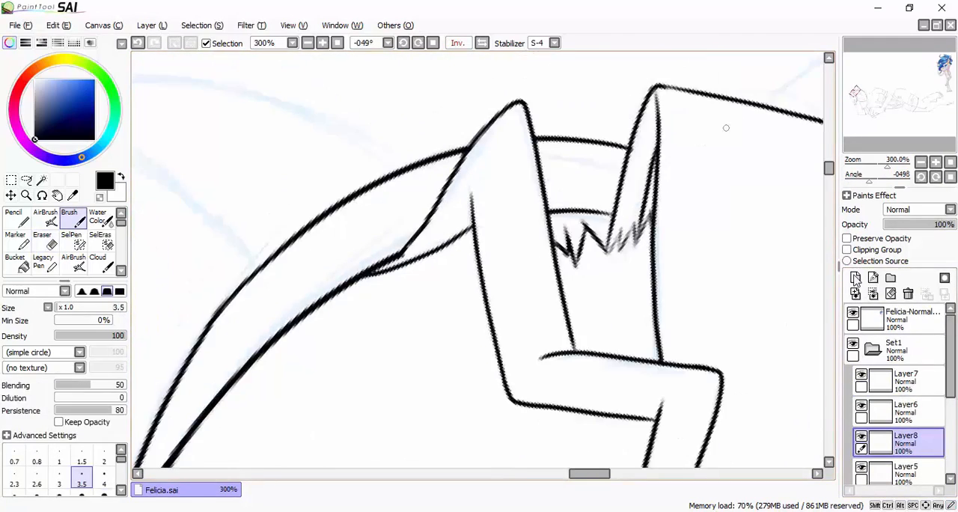
# - Draw tapered hair strands and jagged fur tufts around the ear with a size 3 brush
pyautogui.click(934, 161)
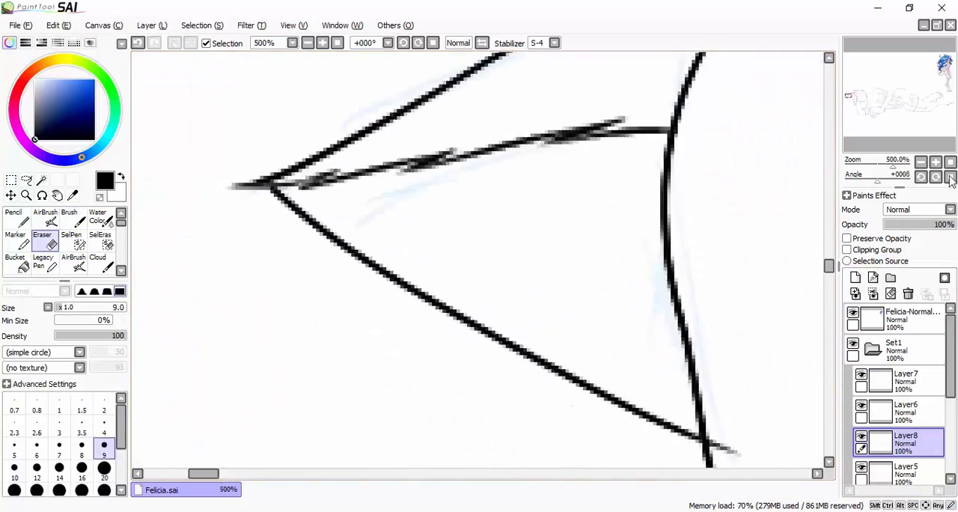
pyautogui.click(69, 217)
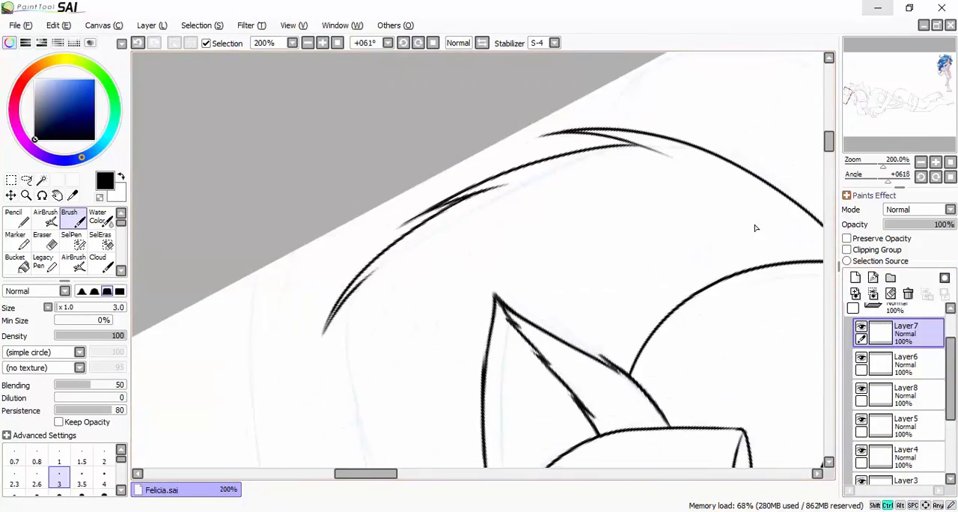
pyautogui.click(42, 239)
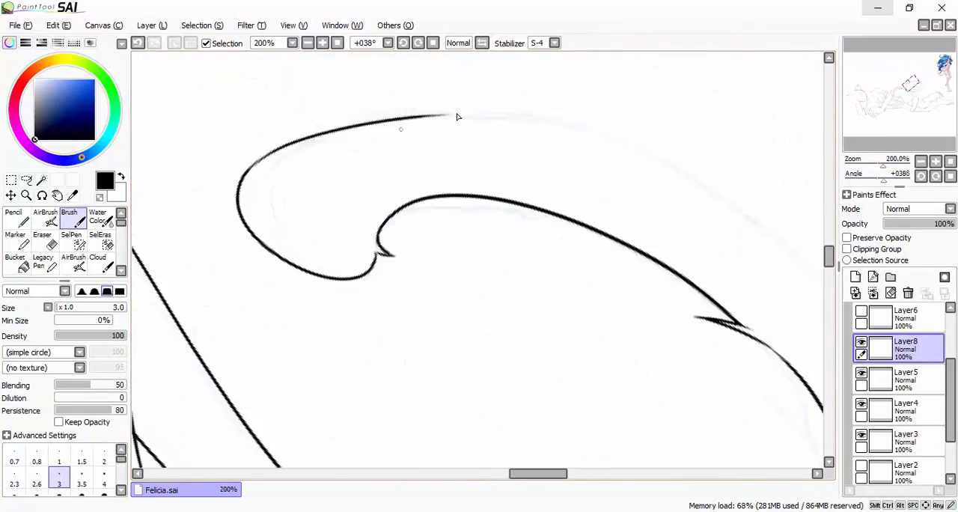
pyautogui.click(42, 240)
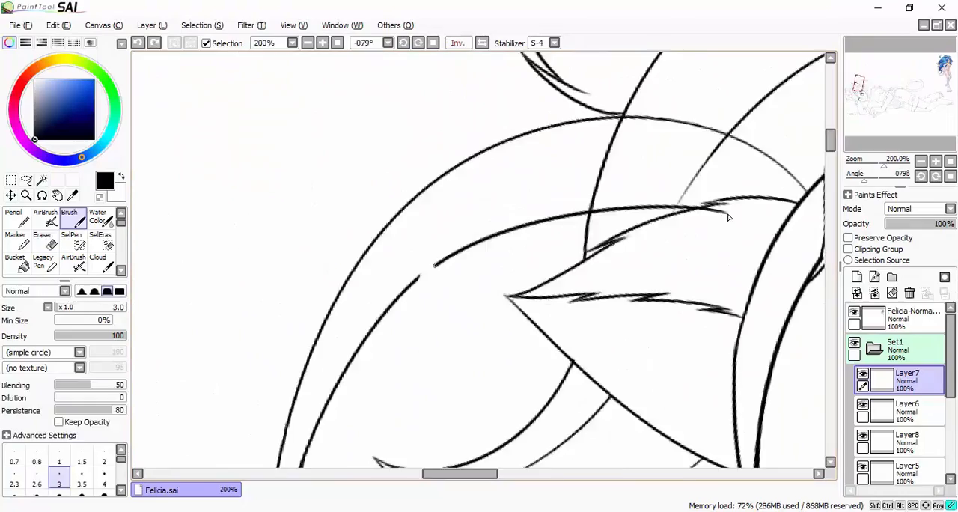
pyautogui.click(42, 239)
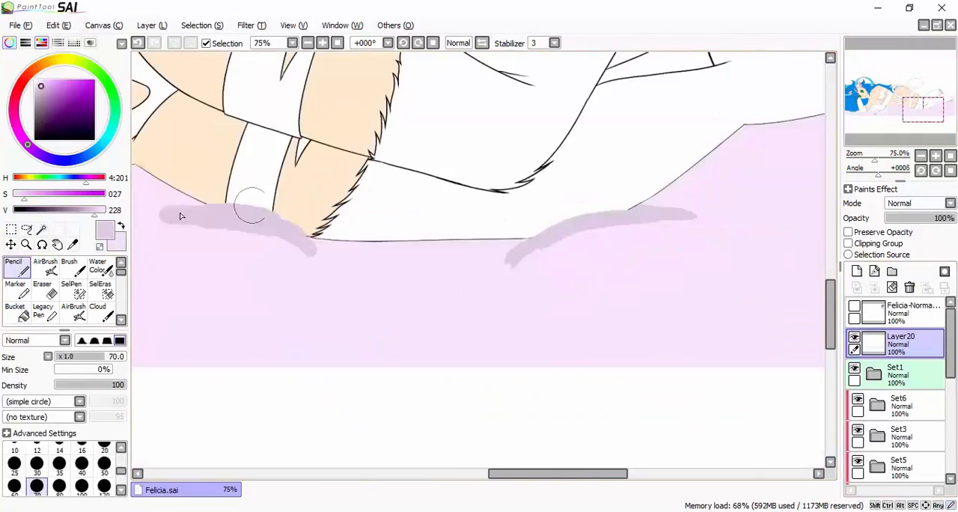
# - Paint purple fold shadows on the pink sheet on Layer20, set to Multiply
pyautogui.click(98, 268)
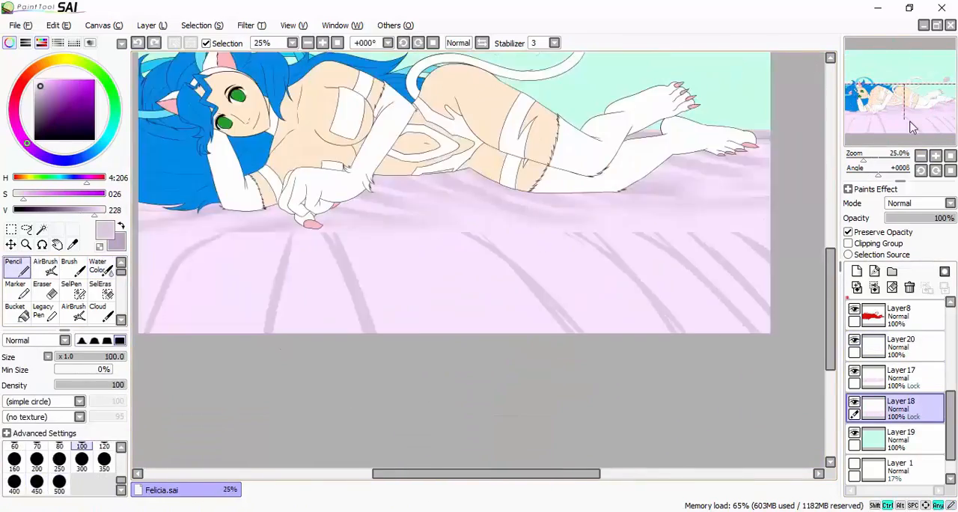
pyautogui.click(45, 271)
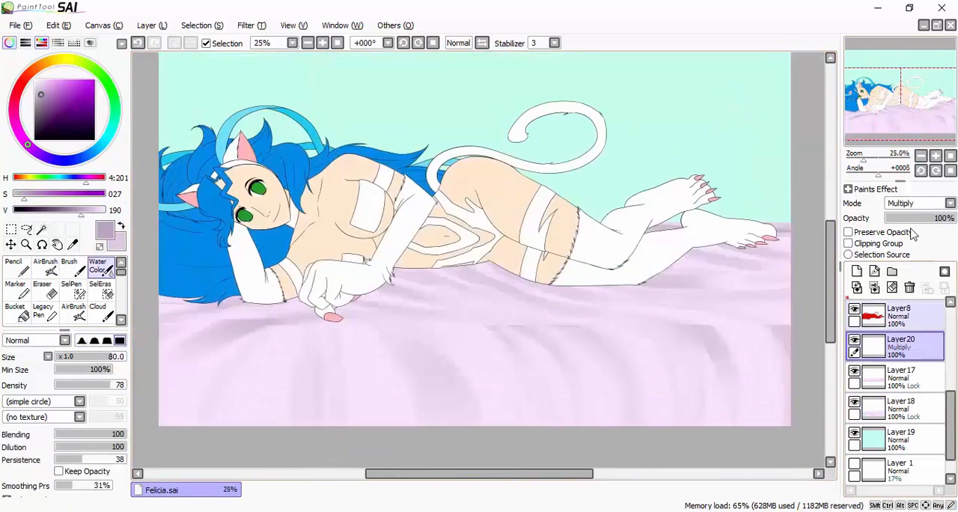
pyautogui.click(848, 244)
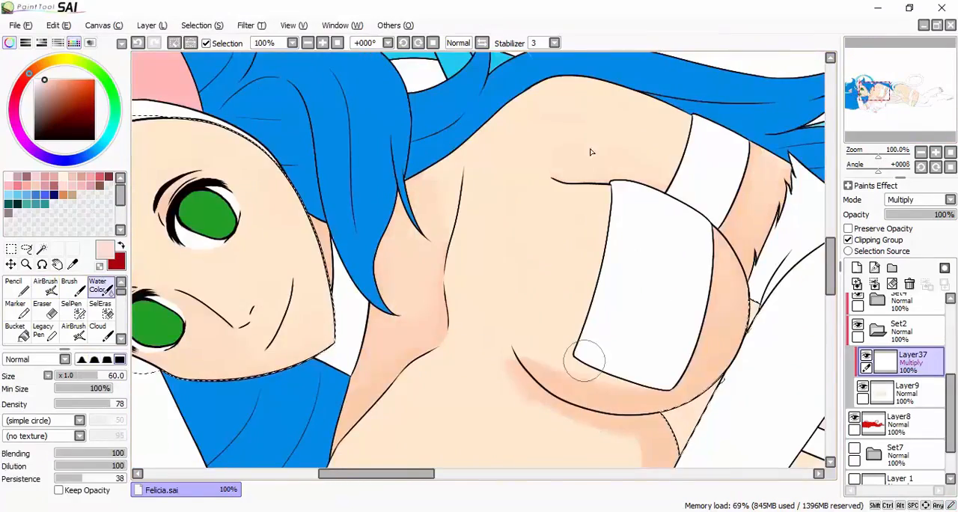
# - Shade chest and belly skin in peach on a Multiply clipping layer, then pencil slit pupils
pyautogui.click(45, 291)
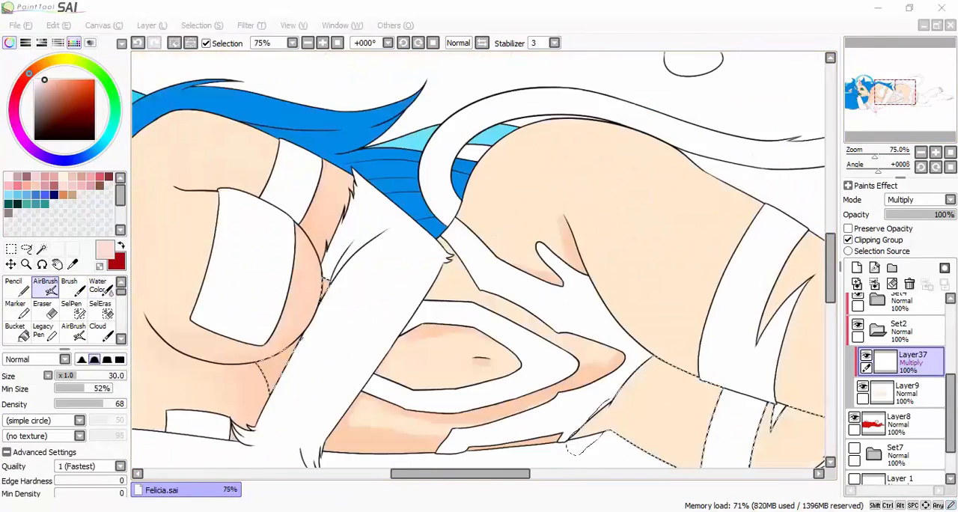
pyautogui.click(97, 287)
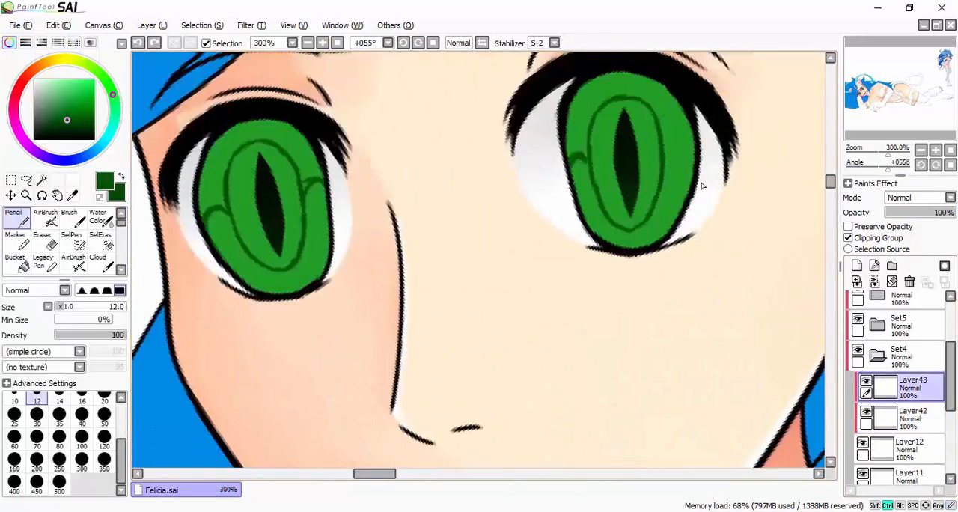
# - At 400% zoom, erase and re-pencil the green iris into a crisp ring around the pupil
pyautogui.click(97, 217)
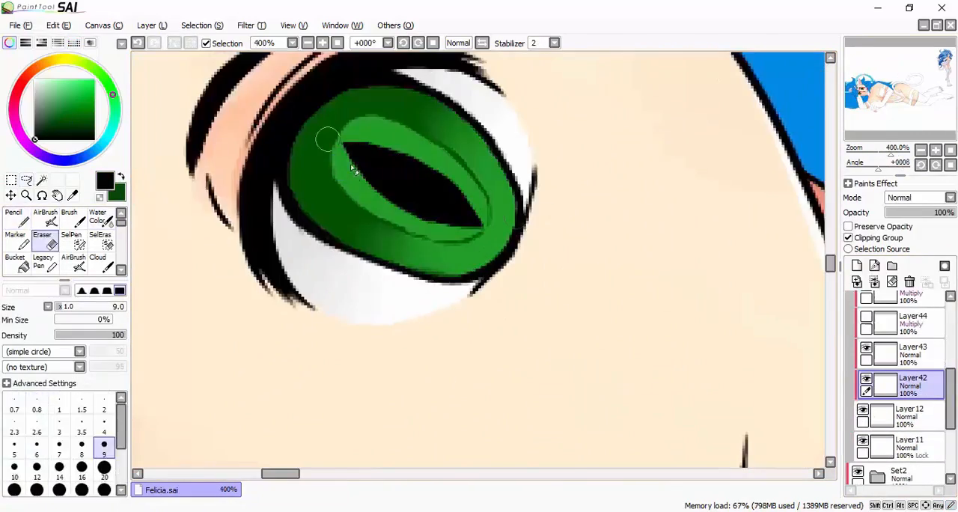
pyautogui.click(922, 149)
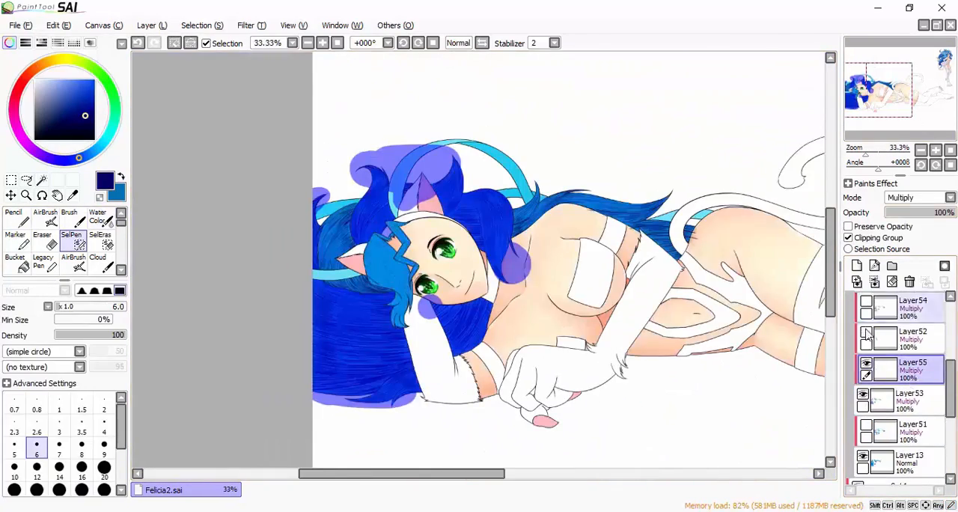
# - Paint a SelPen selection over the furry arm and clawed paw on a new Set3 layer
pyautogui.click(246, 25)
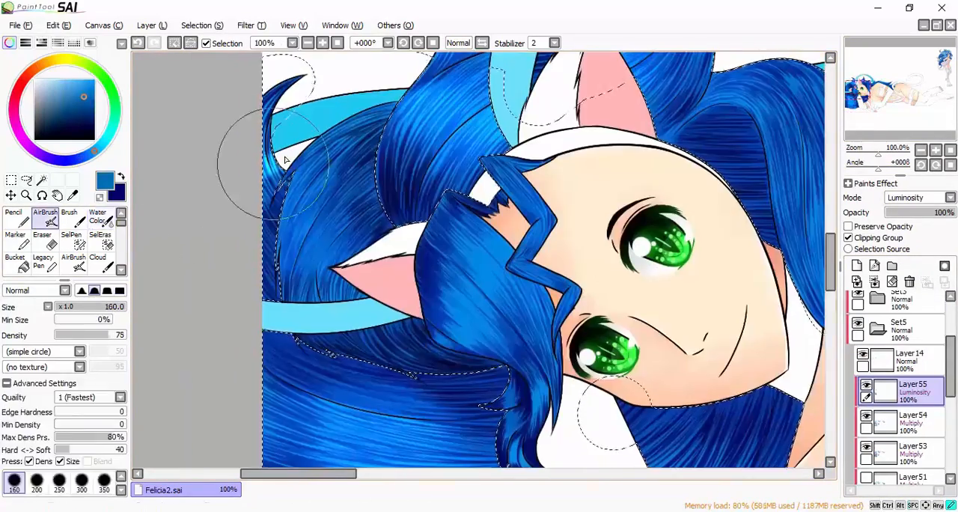
pyautogui.click(922, 150)
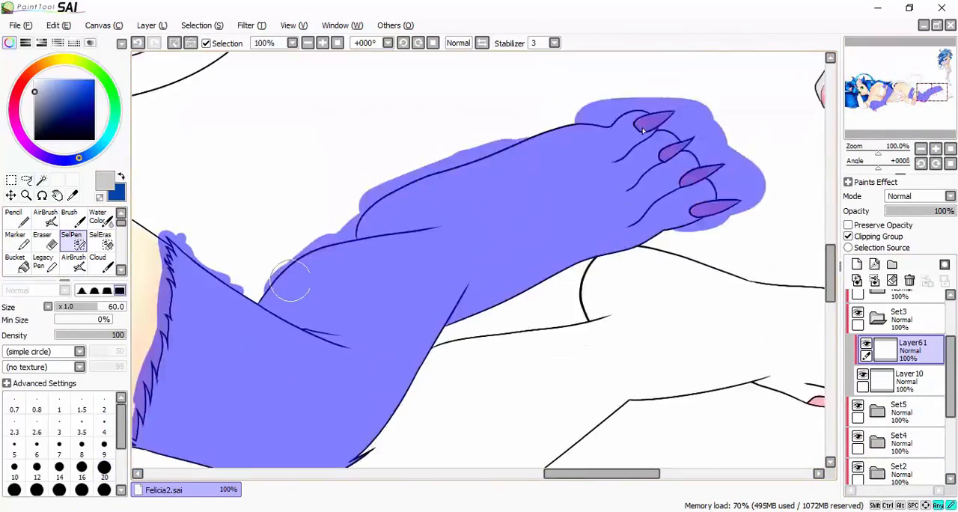
# - Stroke faint light grey fur lines on the shoulder's white fur with a size 7 brush
pyautogui.click(42, 217)
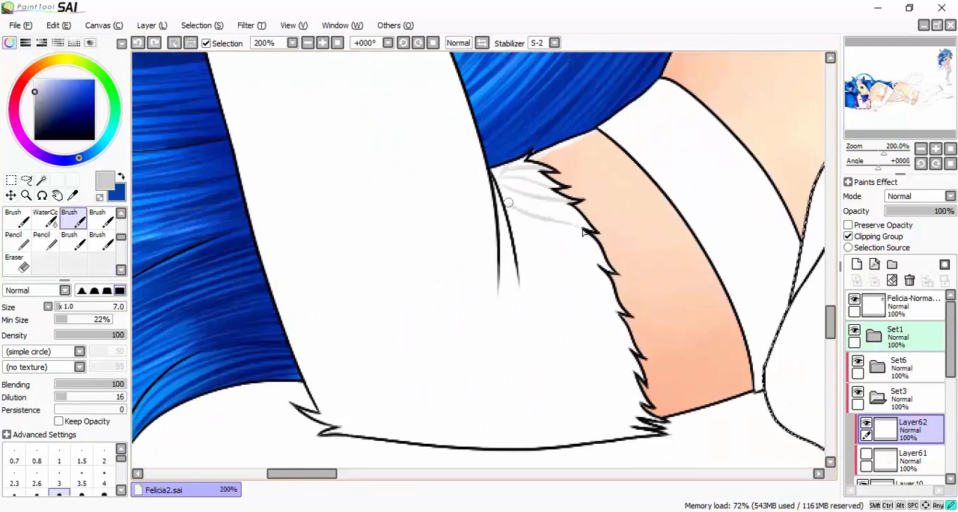
# - Add denser light grey strand strokes across the white fur on Layer62
pyautogui.click(935, 148)
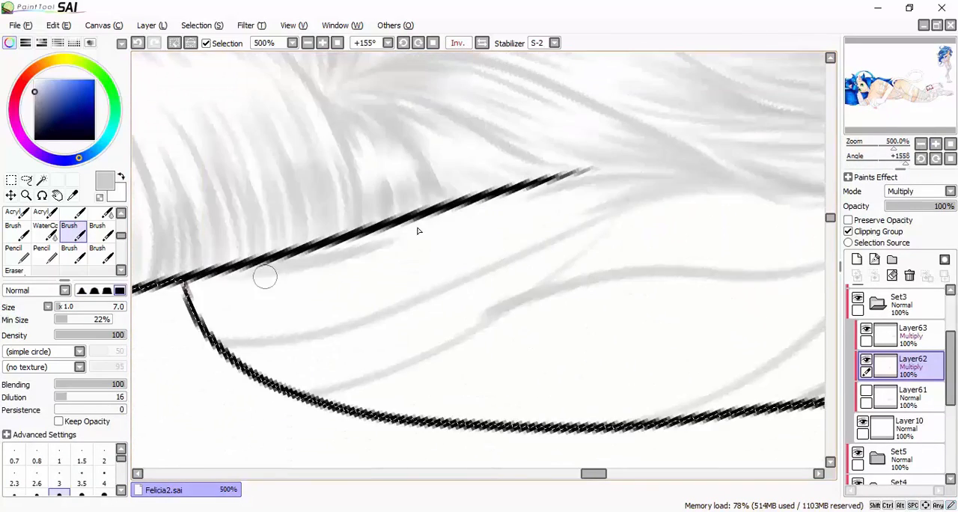
# - Add watercolor hair strands and multiply skin shading on back and shoulder, then select Set6
pyautogui.moveTo(418, 230); pyautogui.dragTo(702, 281)
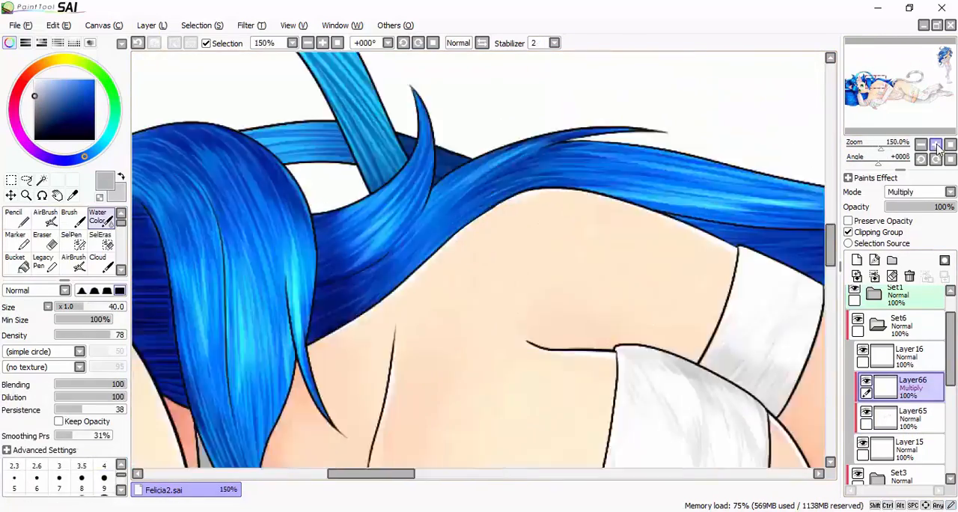
pyautogui.click(921, 157)
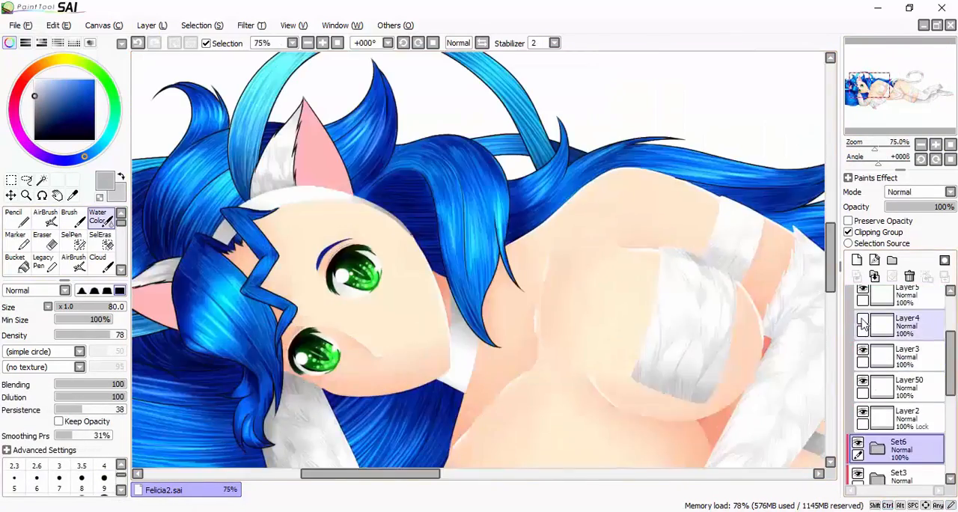